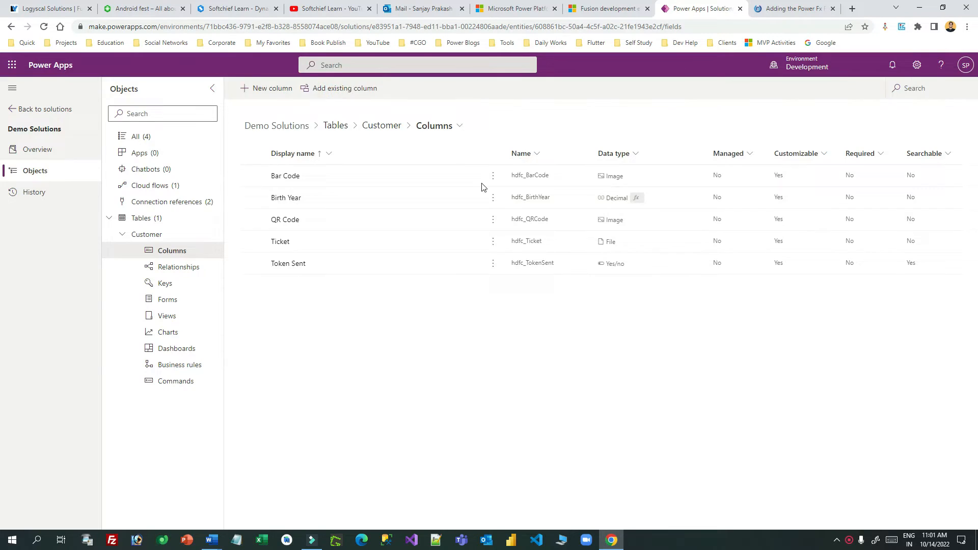
Step: Search the existing columns for 'total' and add Total Loan Amount to the solution
{"action": "left_click", "coordinate": [342, 88]}
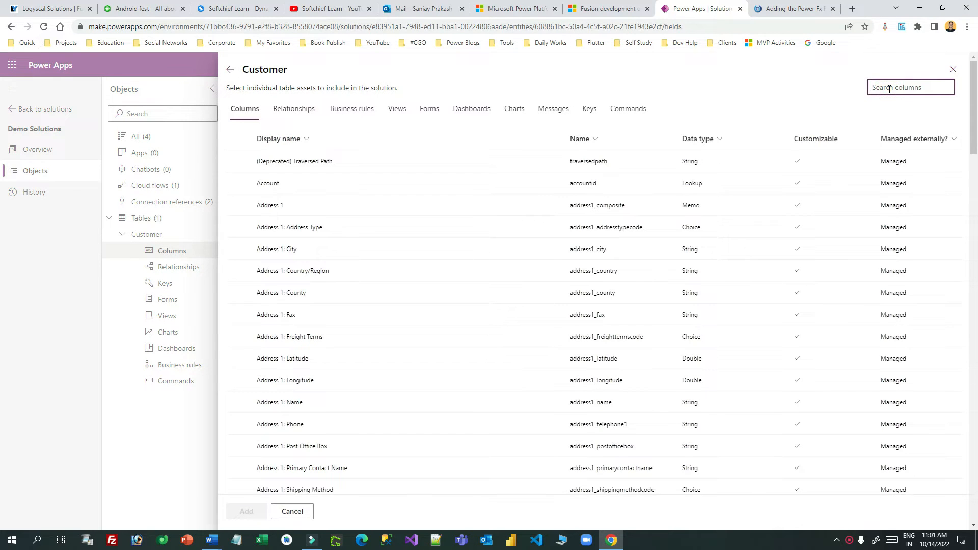
{"action": "type", "text": "total"}
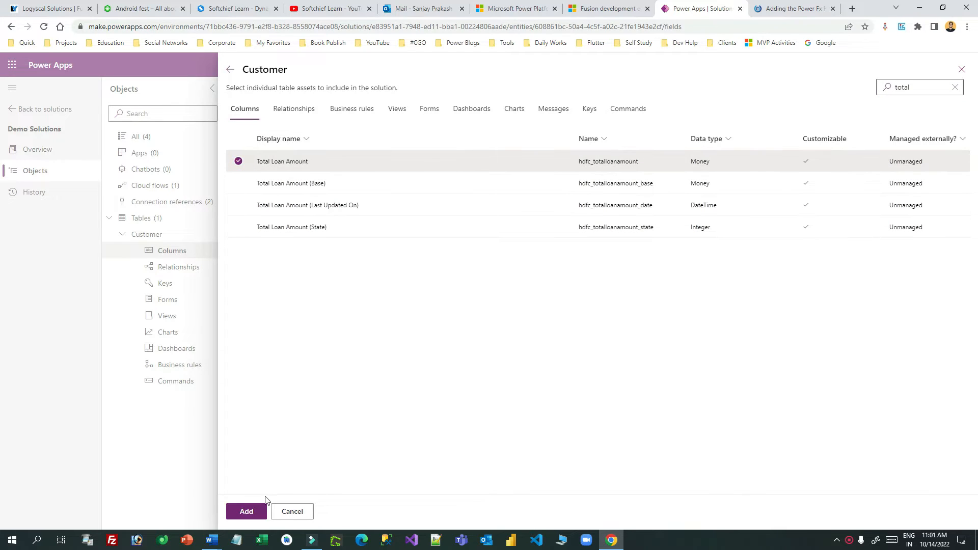
{"action": "left_click", "coordinate": [245, 511]}
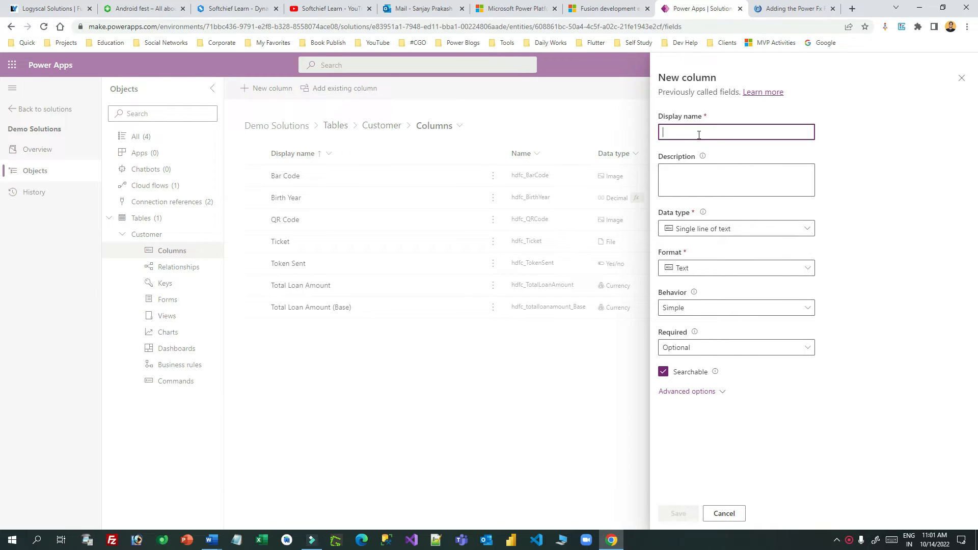
Step: Name the new column Customer Type and set its data type to Formula
{"action": "type", "text": "Custo"}
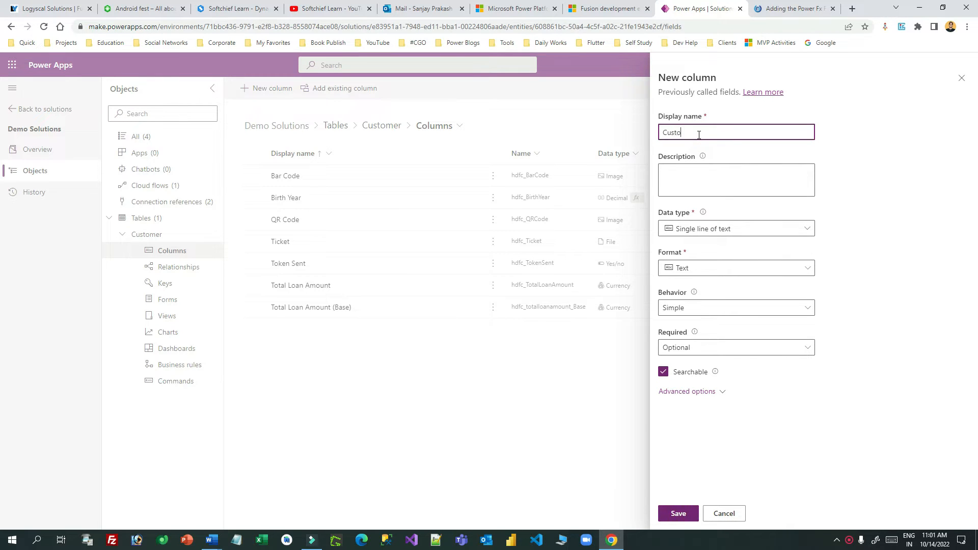
{"action": "key", "text": "Backspace"}
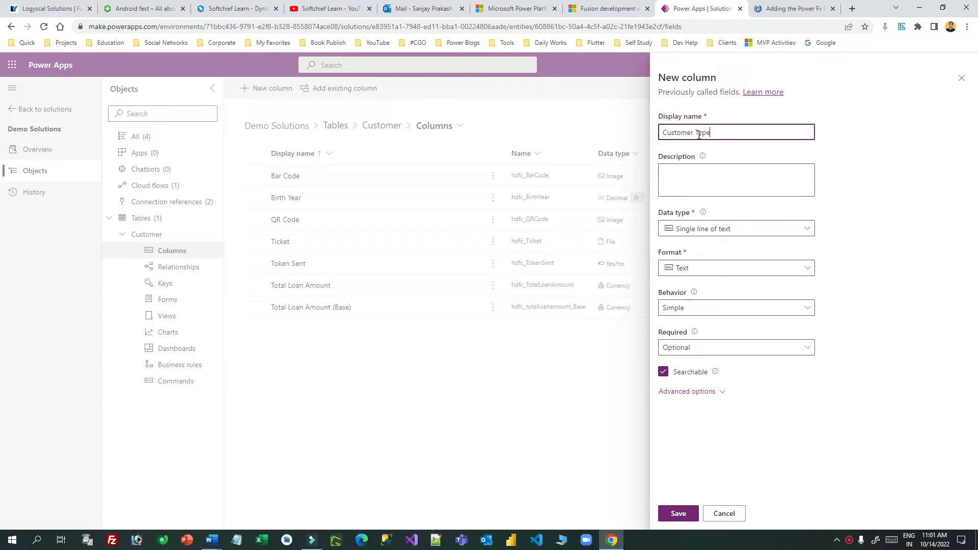
{"action": "left_click", "coordinate": [735, 228]}
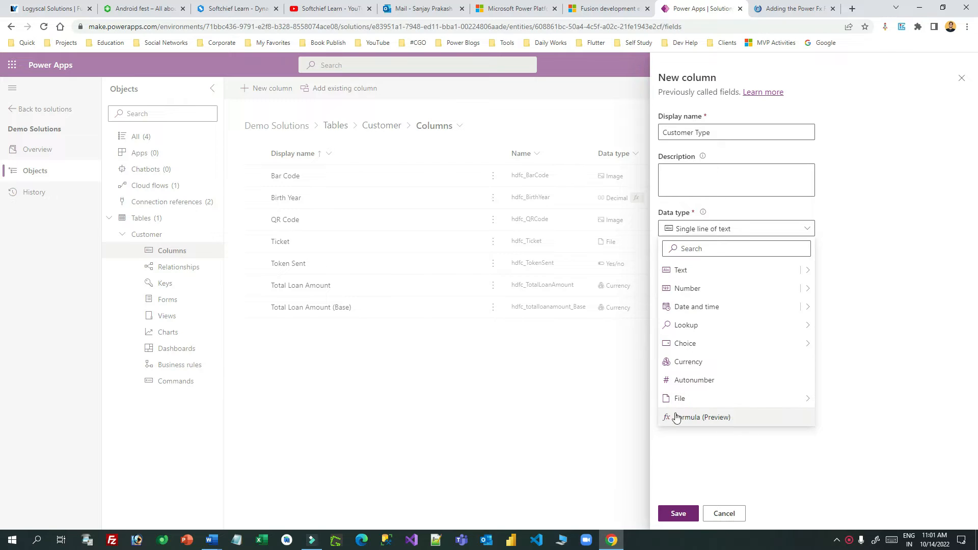
{"action": "left_click", "coordinate": [703, 416]}
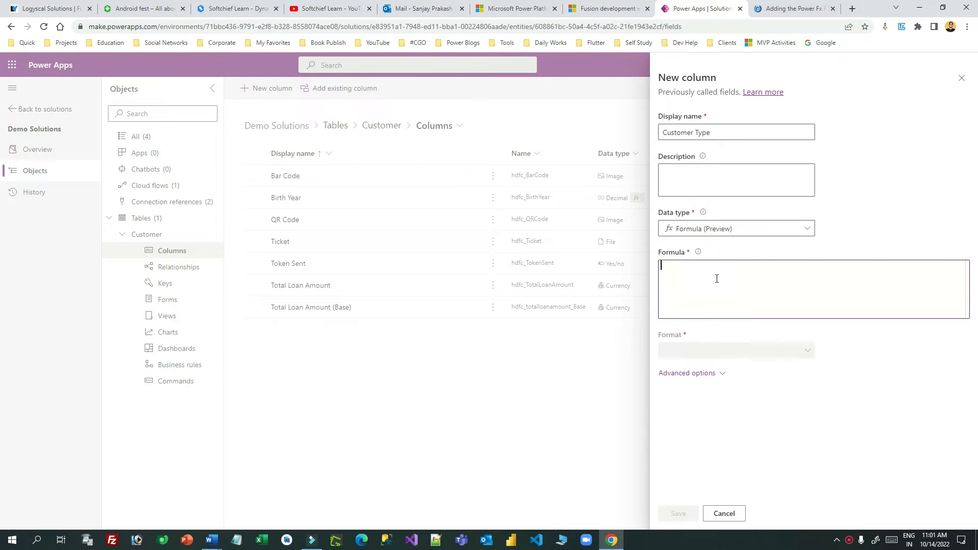
Step: Enter an If formula labelling Total Loan Amount above 100000 VIP Customer, otherwise Normal Customer
{"action": "type", "text": "if"}
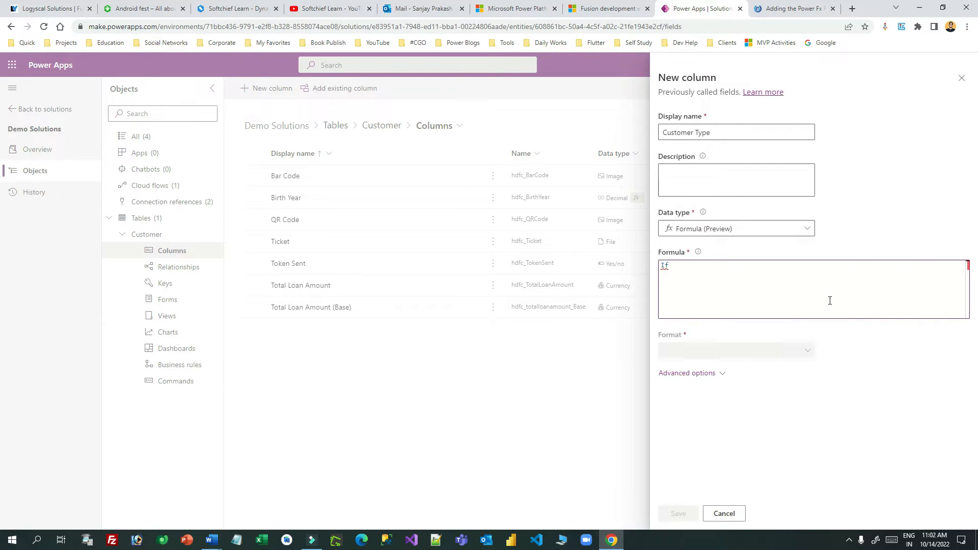
{"action": "type", "text": "("}
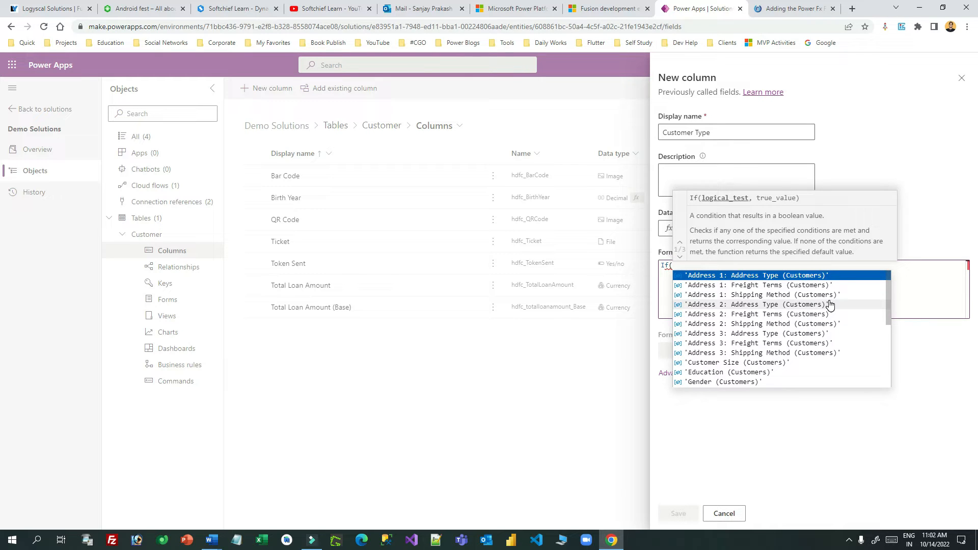
{"action": "type", "text": "total"}
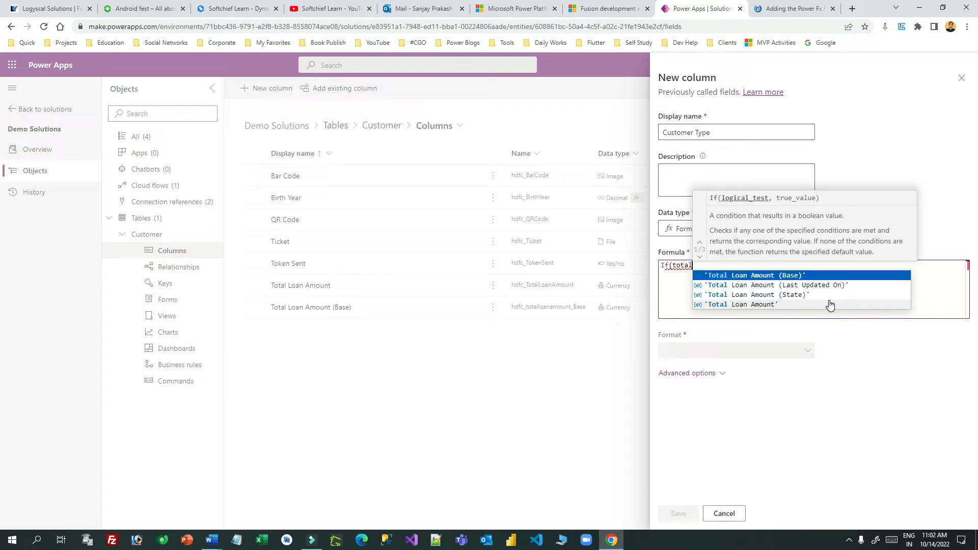
{"action": "left_click", "coordinate": [745, 304]}
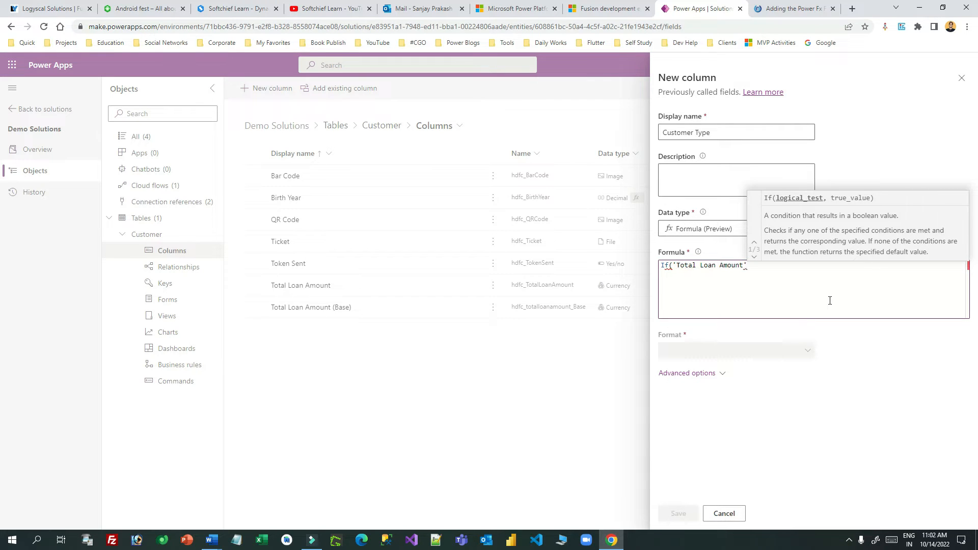
{"action": "type", "text": ">"}
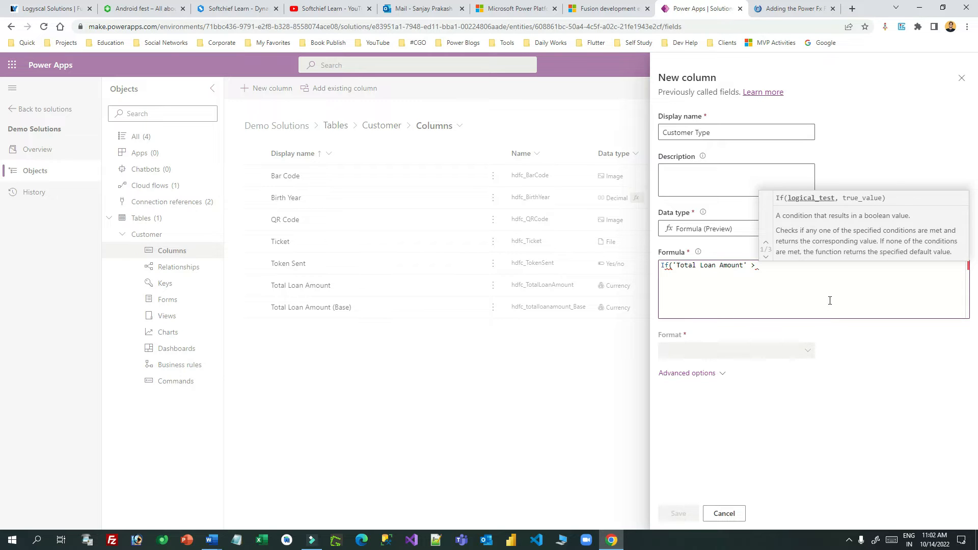
{"action": "type", "text": "100000"}
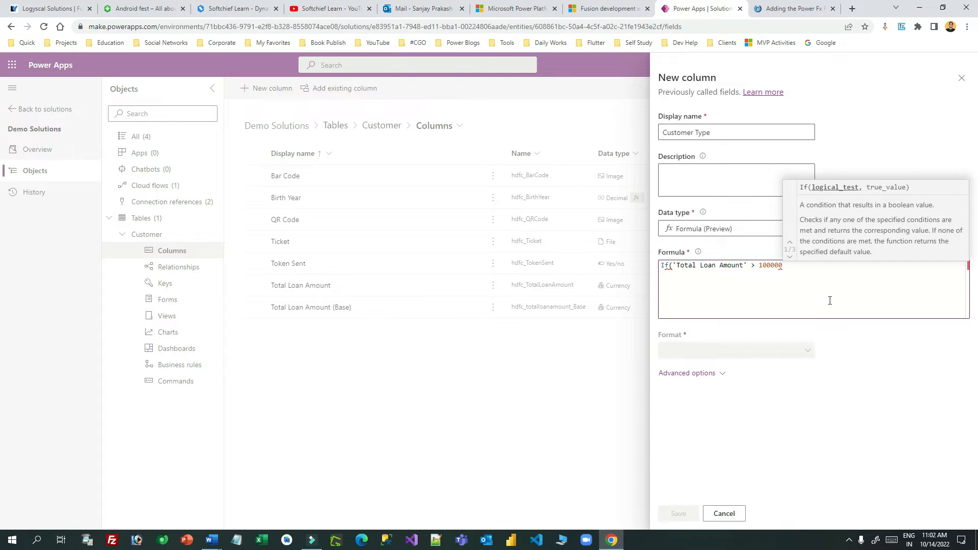
{"action": "type", "text": ",\"VIP Customer"}
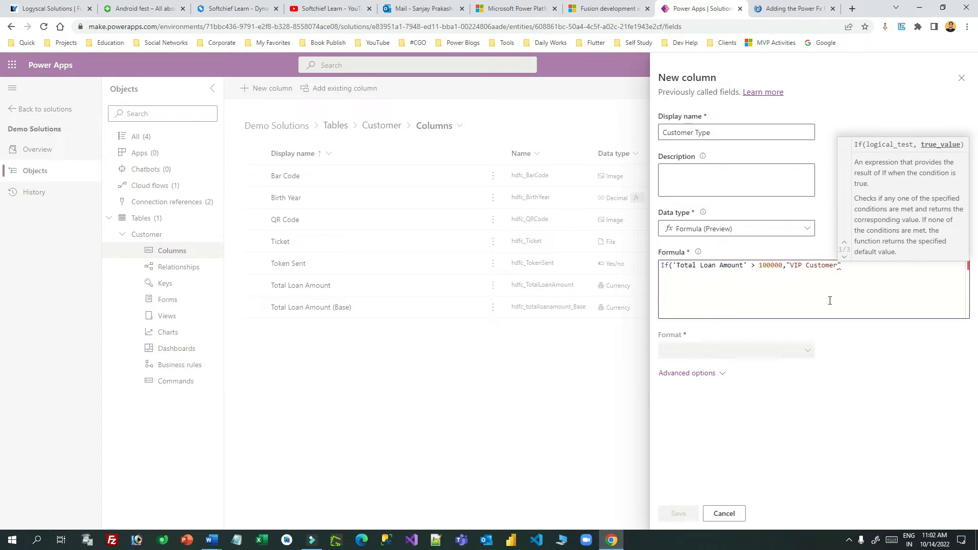
{"action": "type", "text": ",\"Normal Customer\""}
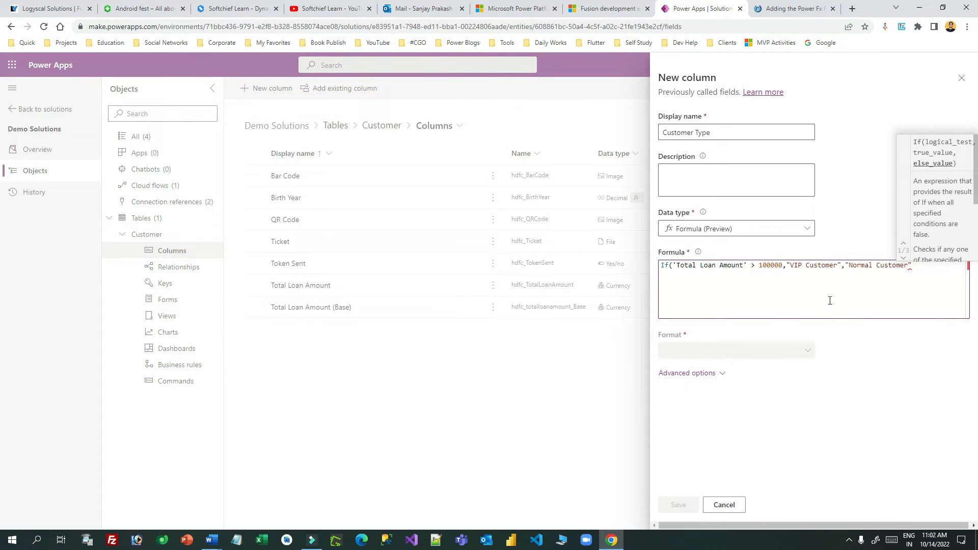
{"action": "type", "text": ")"}
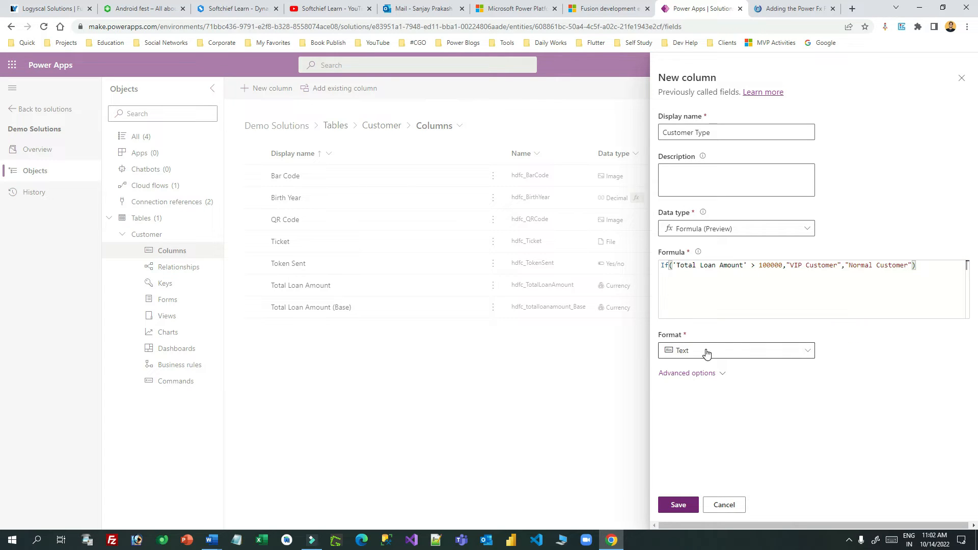
Step: Keep the output format as Text and save the Customer Type column
{"action": "left_click", "coordinate": [736, 350]}
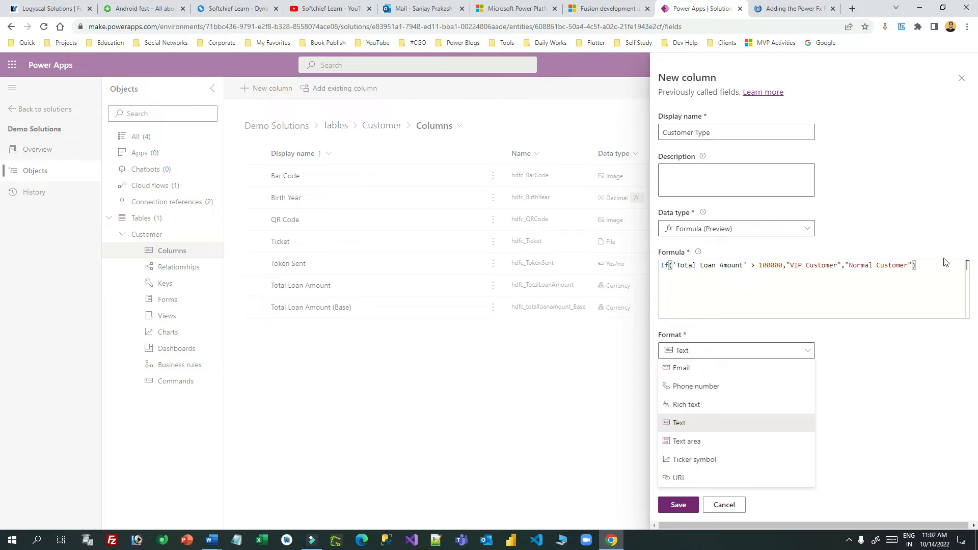
{"action": "left_click", "coordinate": [678, 423]}
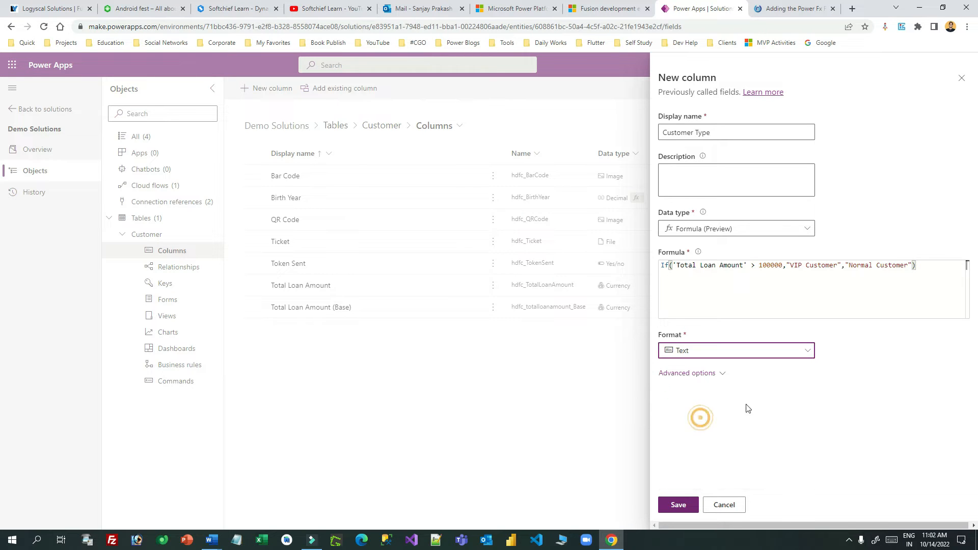
{"action": "left_click", "coordinate": [687, 372]}
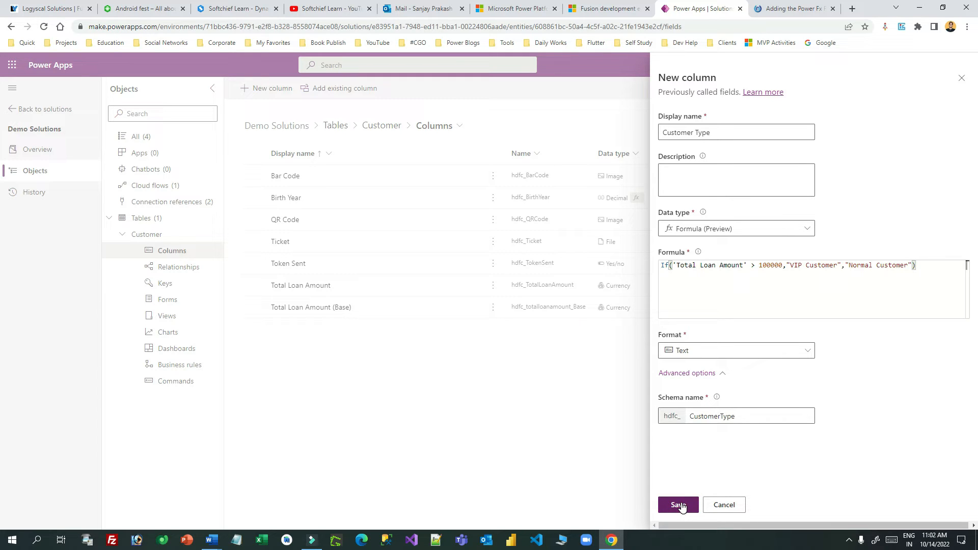
{"action": "left_click", "coordinate": [678, 505]}
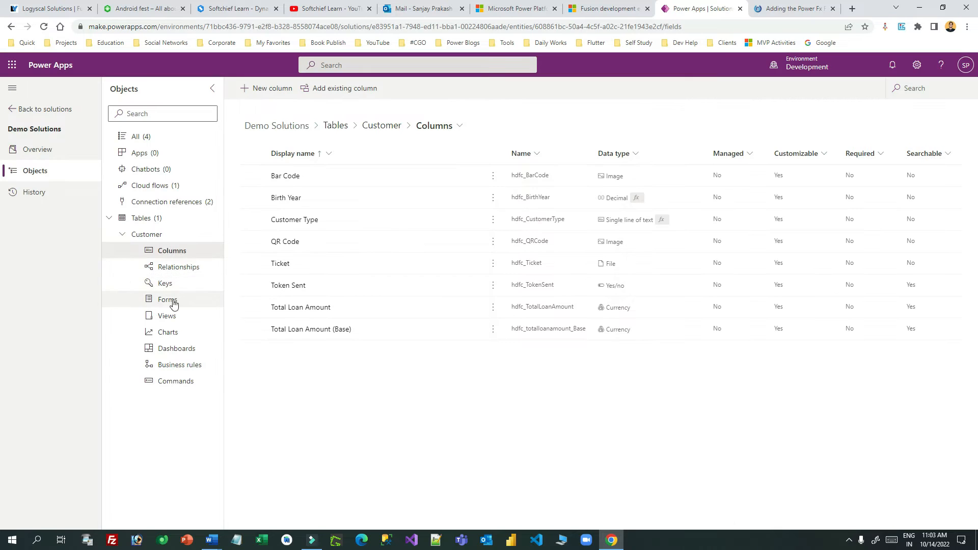
Step: Edit the Contact form and place Customer Type below Total Loan Amount in Banking Information
{"action": "left_click", "coordinate": [167, 299]}
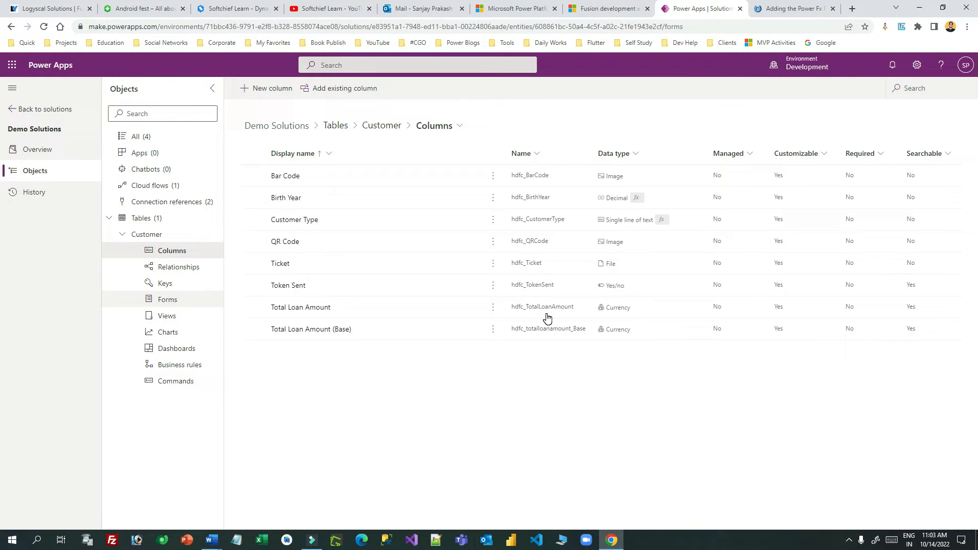
{"action": "left_click", "coordinate": [167, 299]}
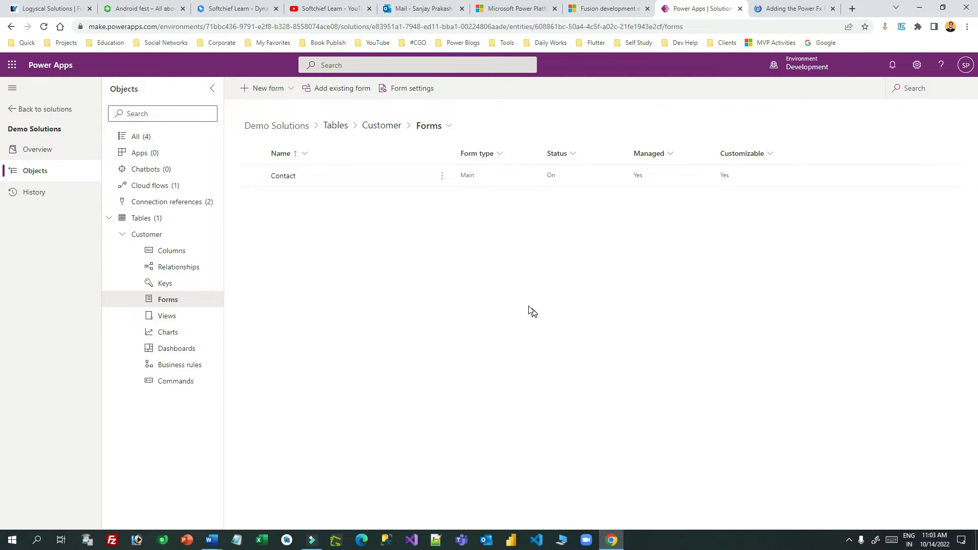
{"action": "left_click", "coordinate": [442, 176]}
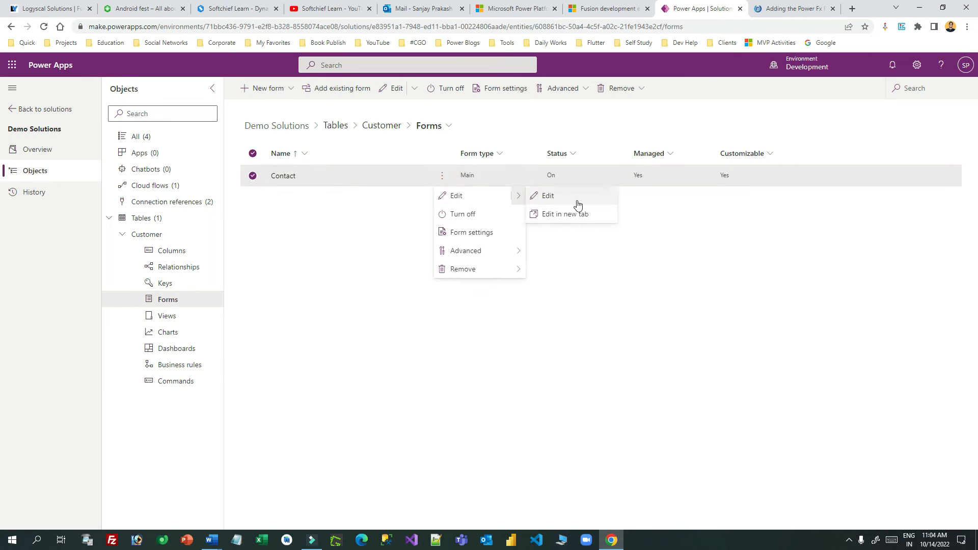
{"action": "left_click", "coordinate": [547, 195]}
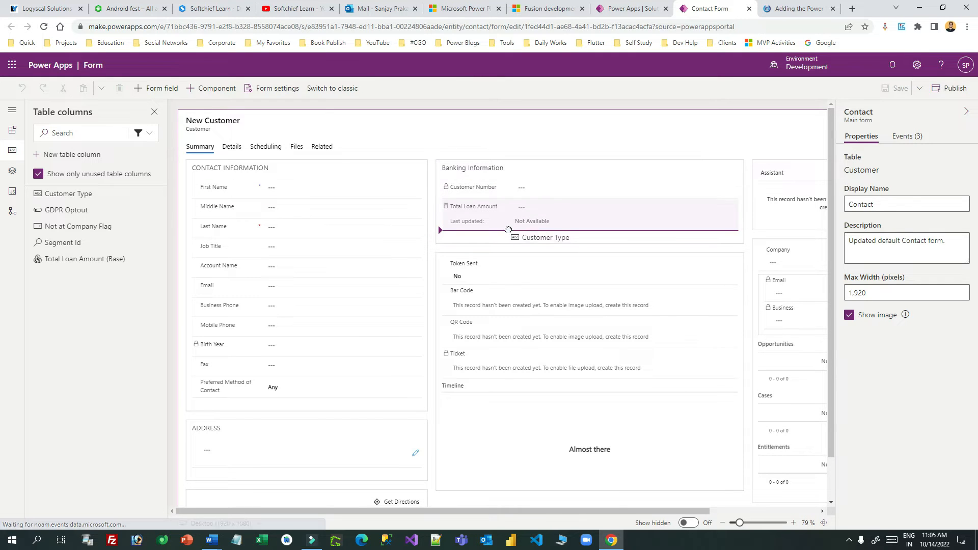
{"action": "left_click", "coordinate": [483, 238]}
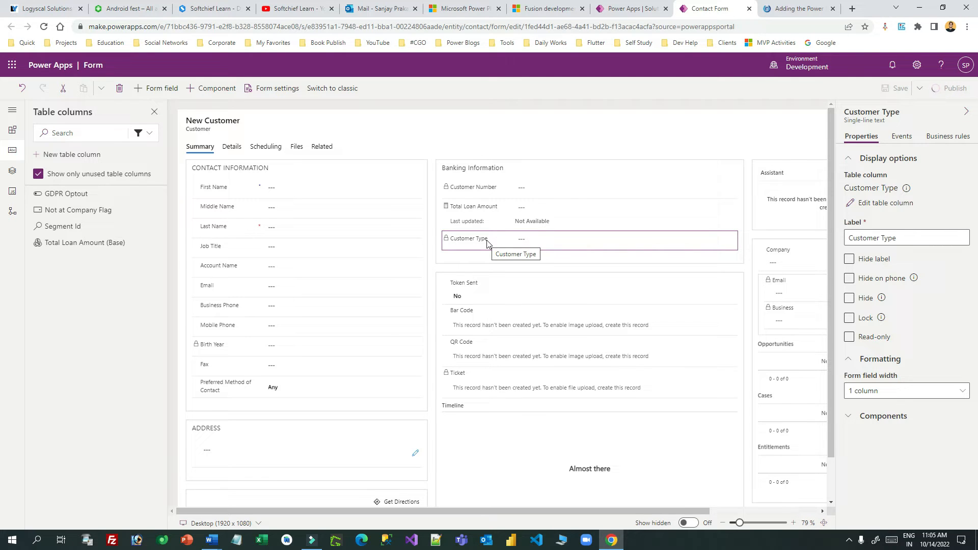
{"action": "left_click", "coordinate": [794, 522]}
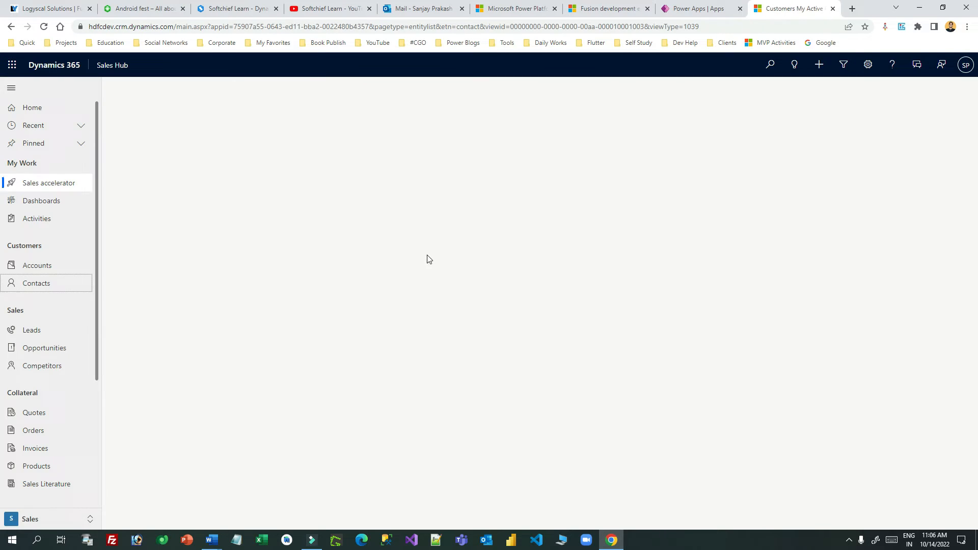
{"action": "left_click", "coordinate": [36, 283]}
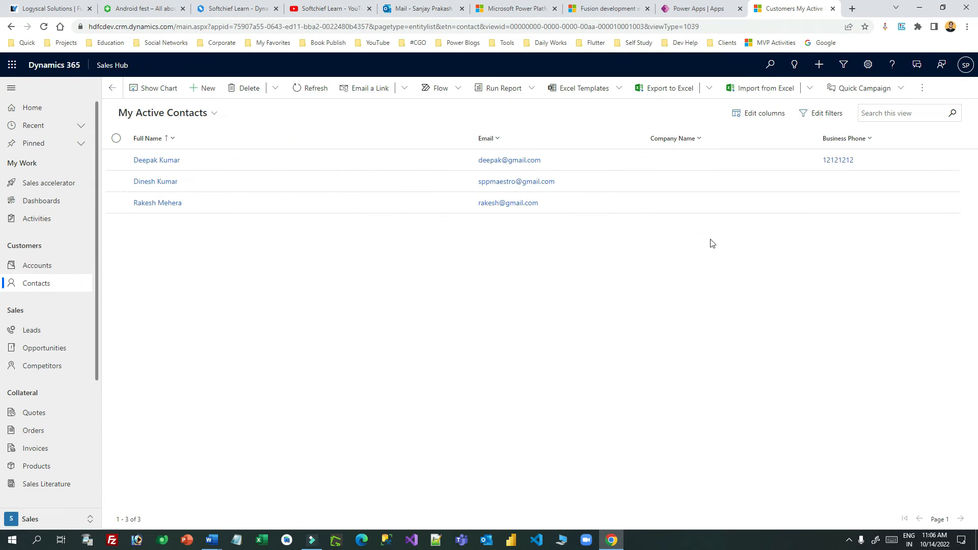
{"action": "left_click", "coordinate": [763, 113]}
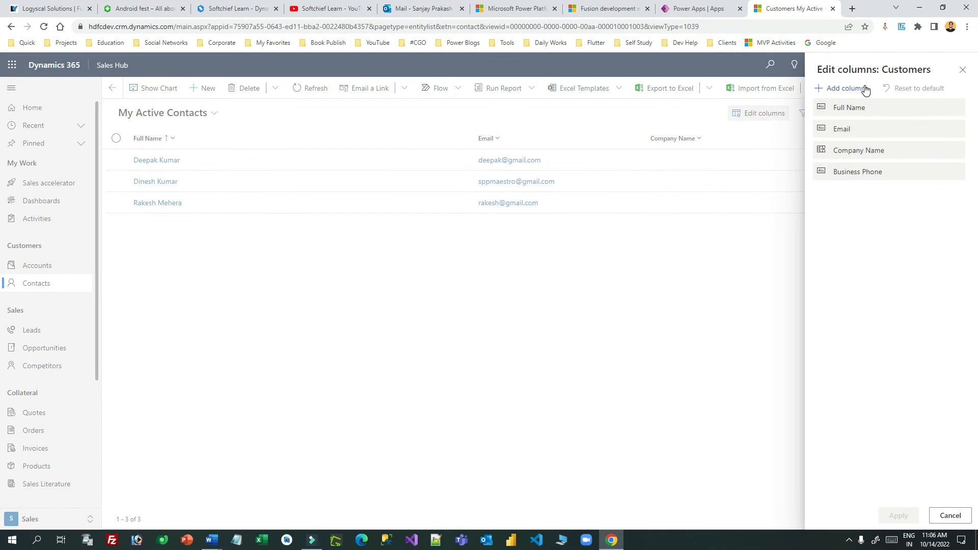
{"action": "left_click", "coordinate": [844, 88]}
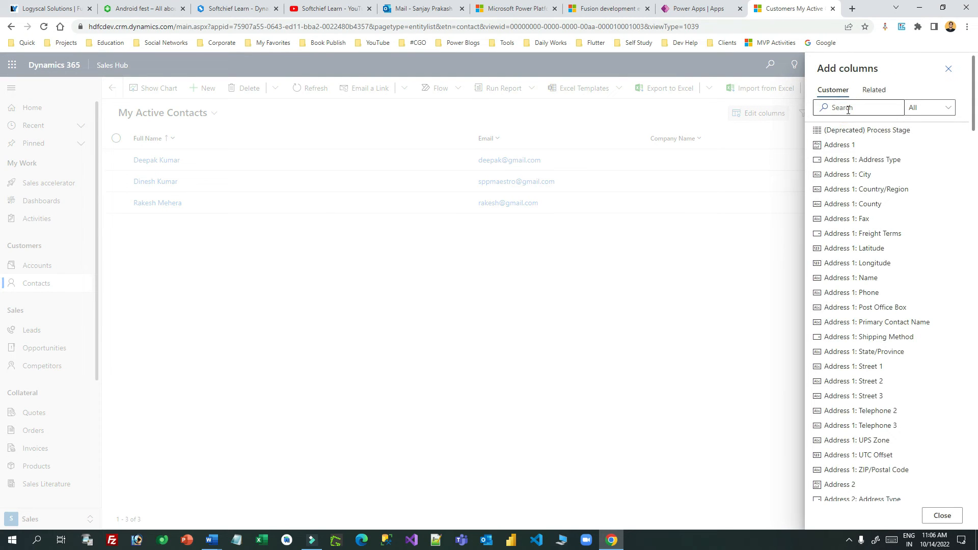
{"action": "type", "text": "tot"}
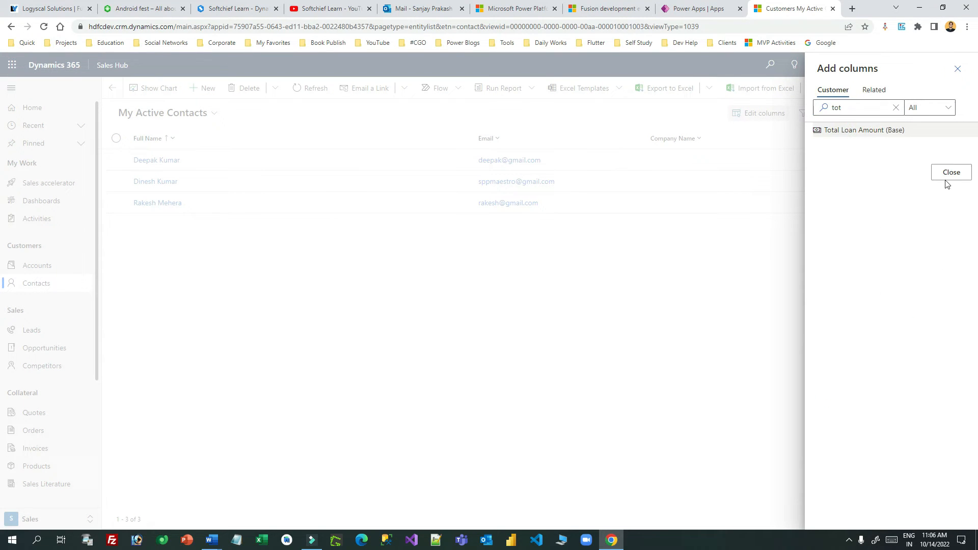
{"action": "left_click", "coordinate": [951, 172]}
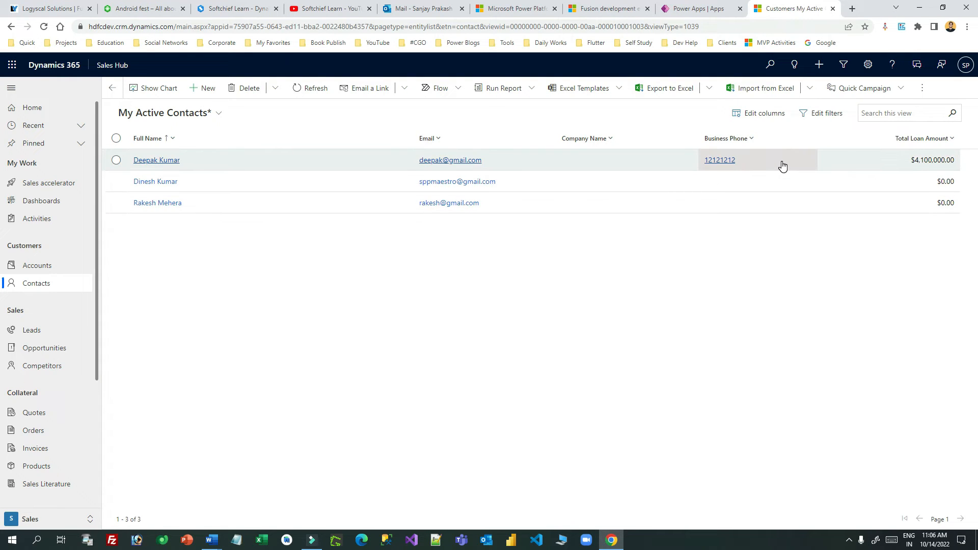
{"action": "left_click", "coordinate": [116, 160]}
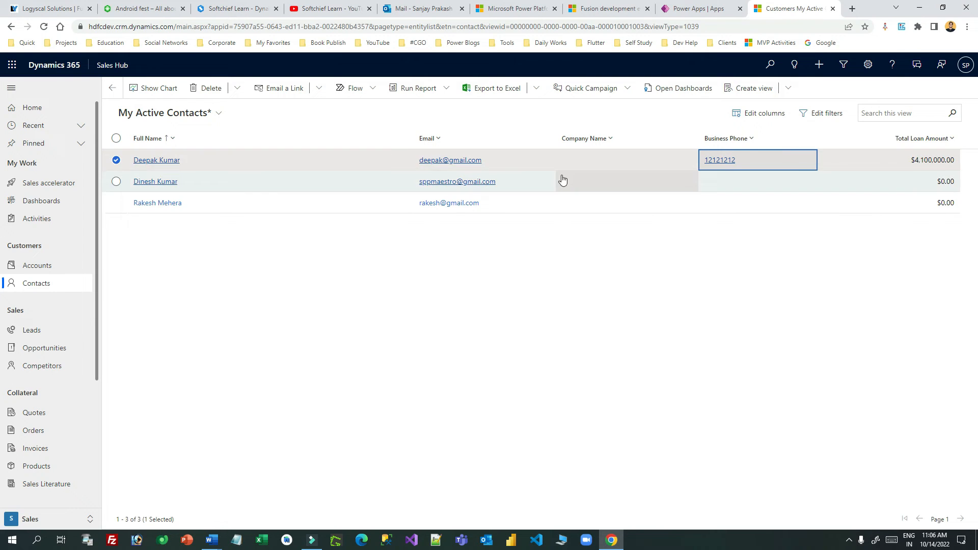
{"action": "left_click", "coordinate": [156, 159]}
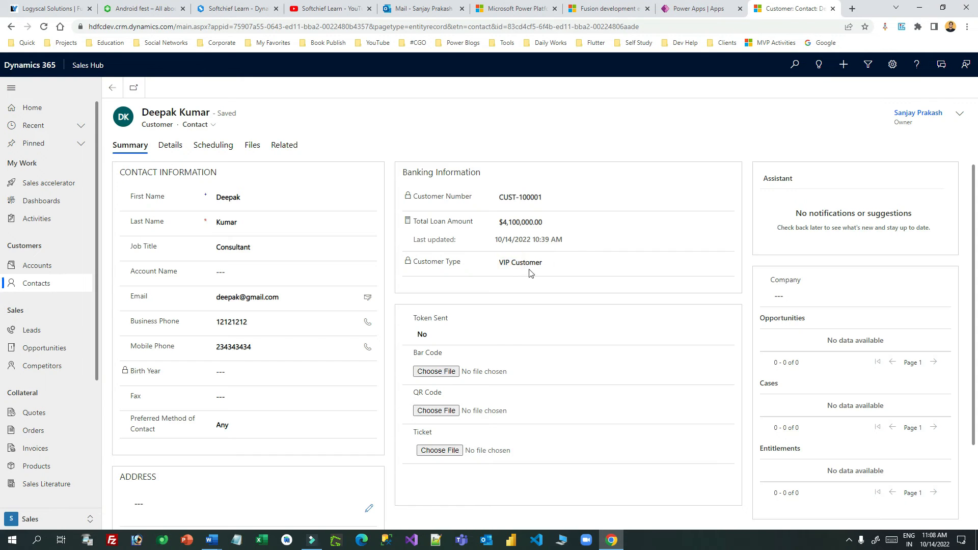
{"action": "left_click", "coordinate": [520, 262]}
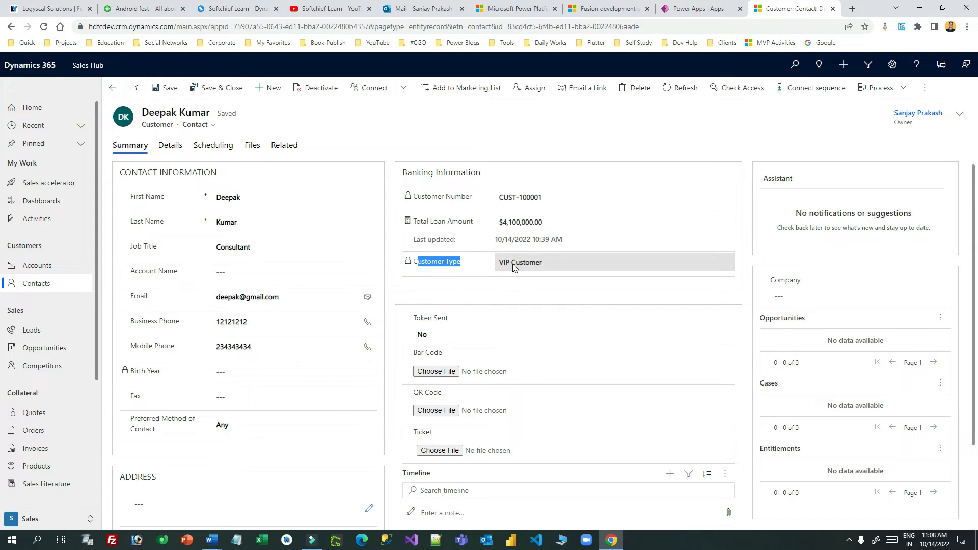
{"action": "left_click", "coordinate": [37, 283]}
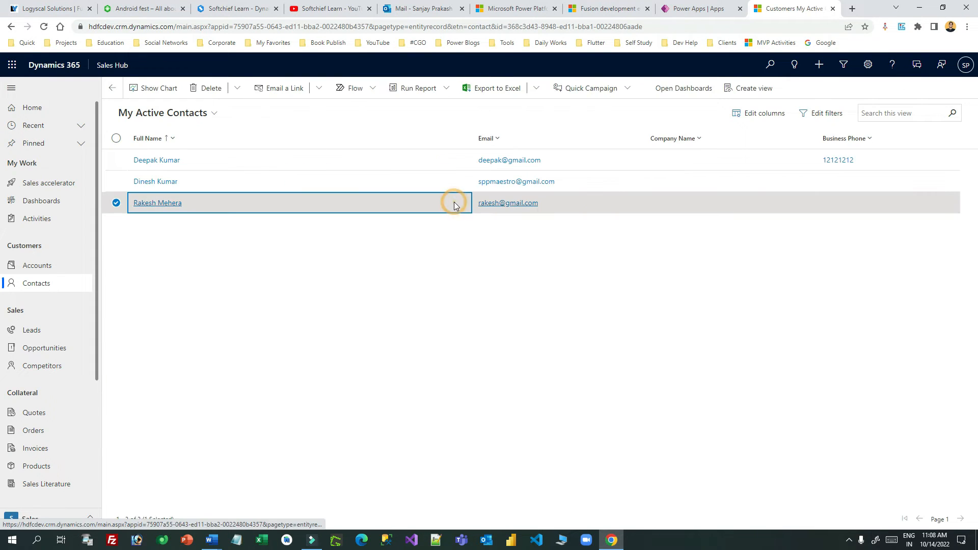
{"action": "left_click", "coordinate": [157, 203]}
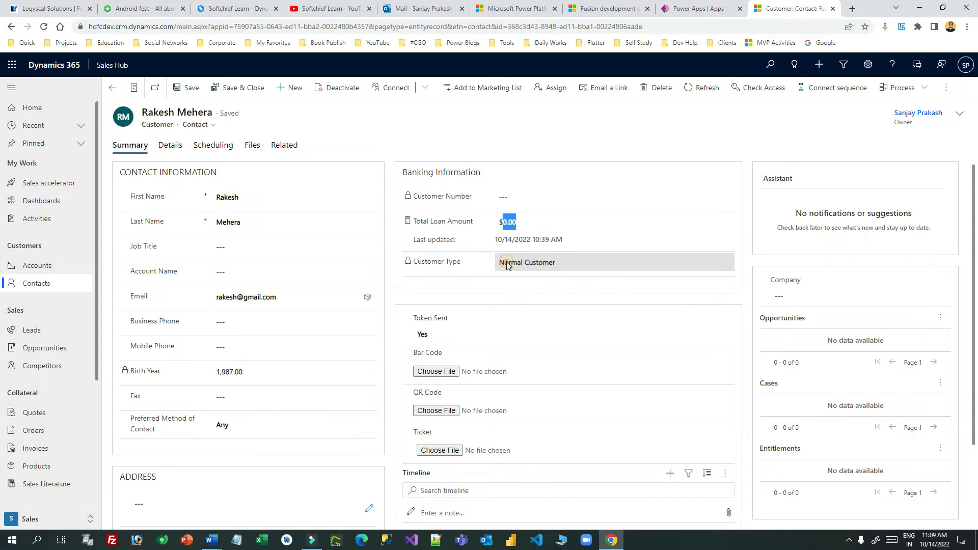
{"action": "double_click", "coordinate": [527, 262]}
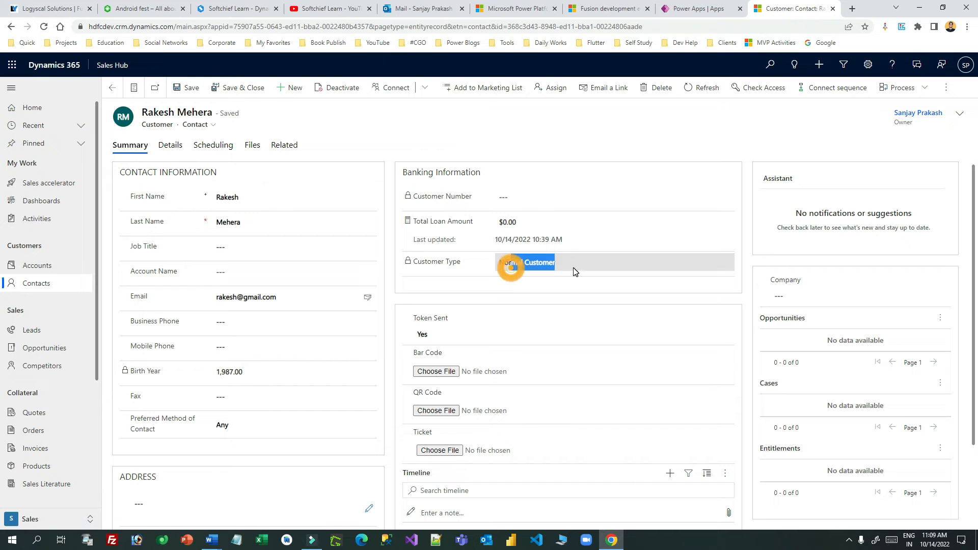
{"action": "left_click", "coordinate": [526, 262]}
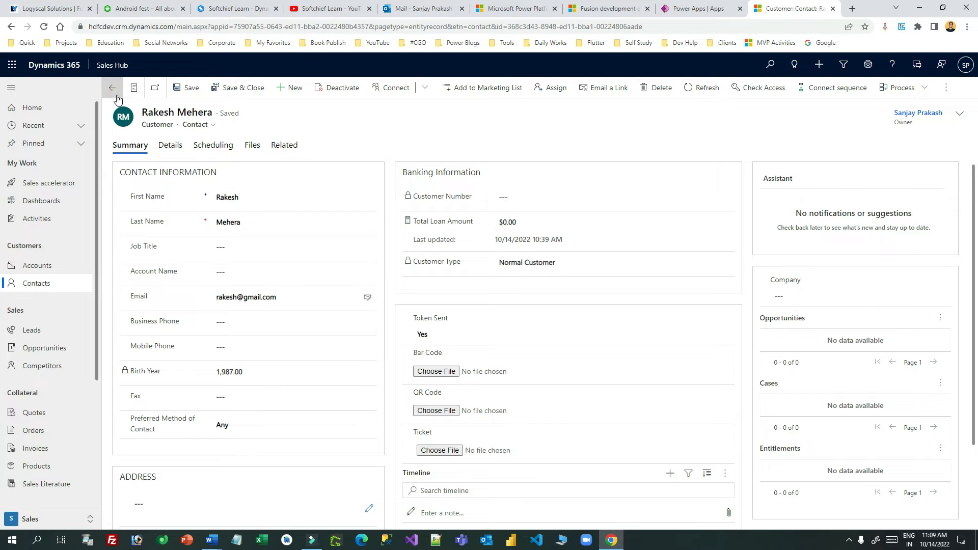
{"action": "left_click", "coordinate": [112, 87]}
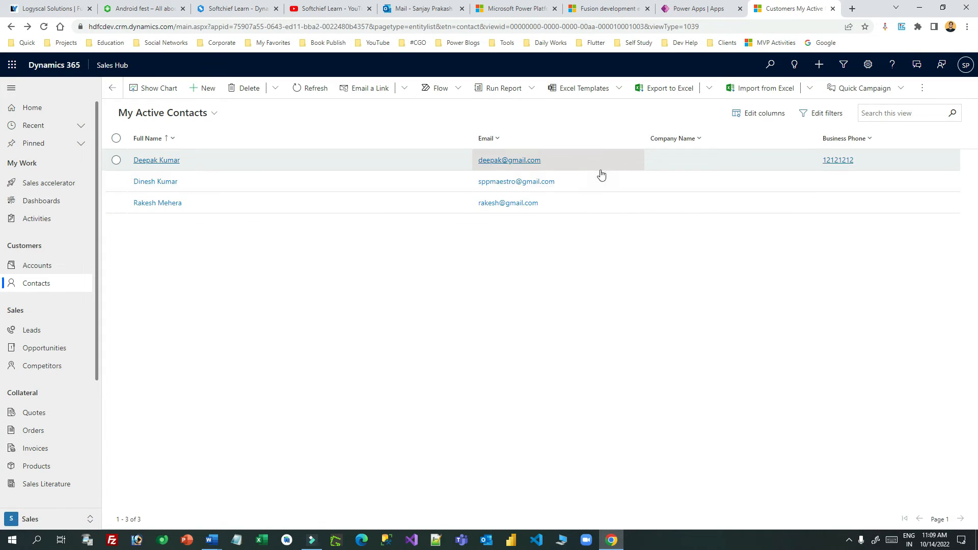
{"action": "left_click", "coordinate": [603, 9]}
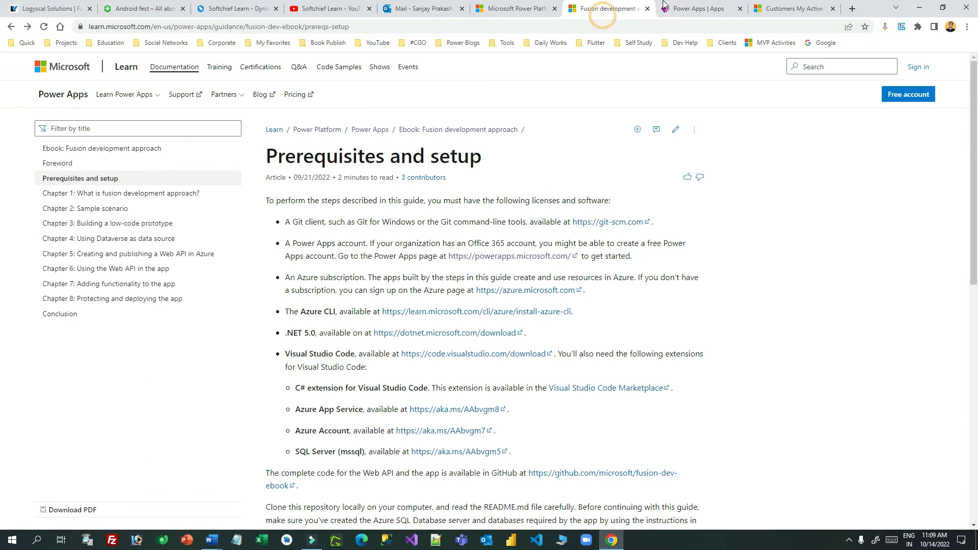
{"action": "left_click", "coordinate": [792, 8]}
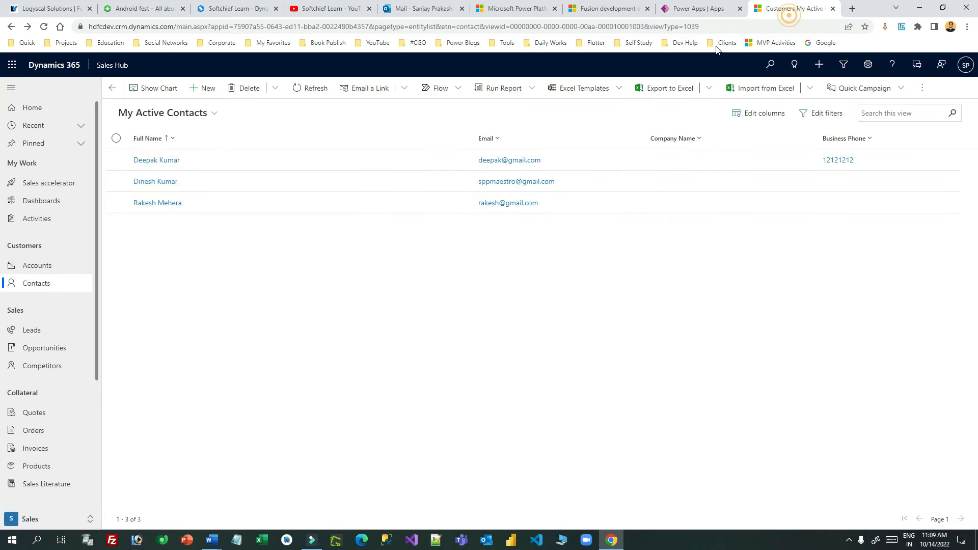
{"action": "left_click", "coordinate": [156, 159]}
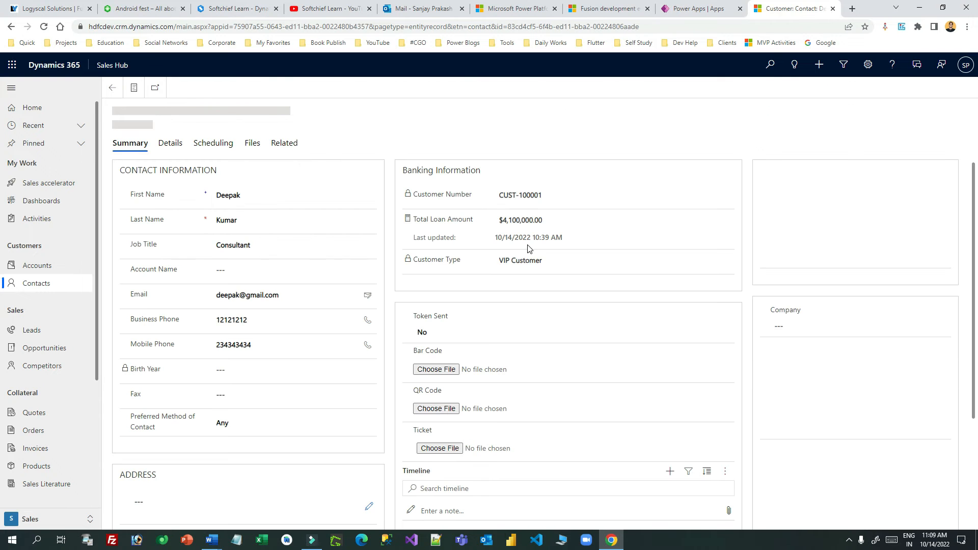